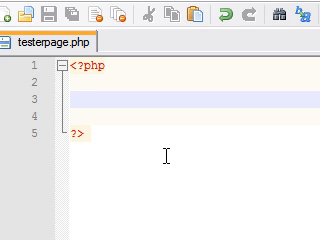
Step: Type $num=213, then begin $numb41 on a new line below
{"action": "type", "text": "$num"}
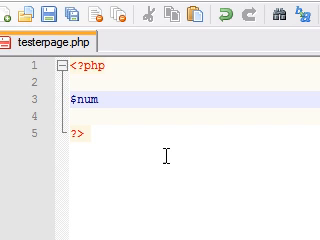
{"action": "type", "text": "=213"}
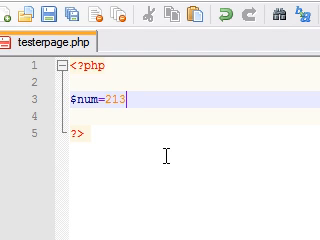
{"action": "key", "text": "Return"}
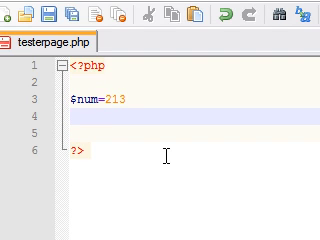
{"action": "type", "text": "$num"}
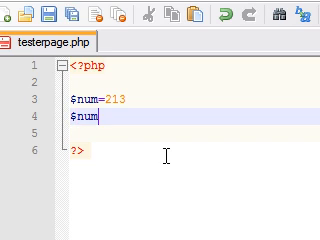
{"action": "type", "text": "b="}
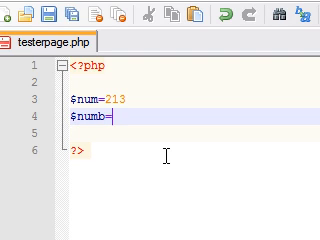
{"action": "type", "text": "41"}
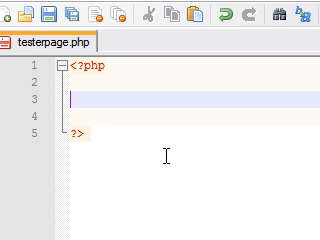
Step: Write $people=array('tom','jake','tony'); on line 3
{"action": "type", "text": "$peop"}
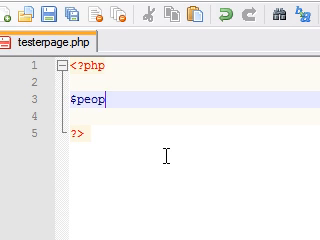
{"action": "type", "text": "le"}
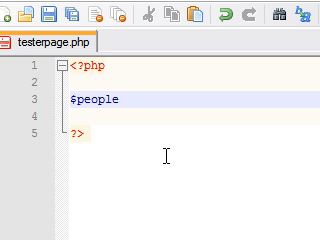
{"action": "type", "text": "="}
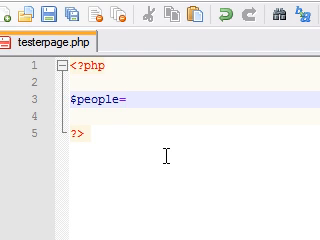
{"action": "type", "text": "array"}
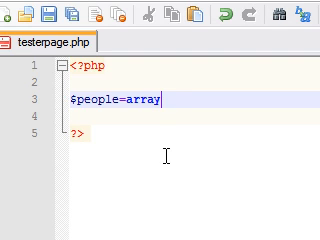
{"action": "type", "text": "()"}
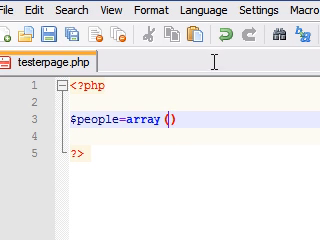
{"action": "type", "text": "'tom"}
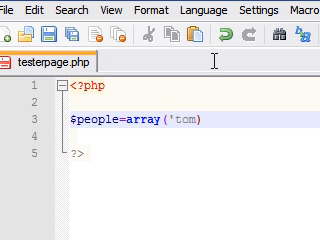
{"action": "type", "text": "'"}
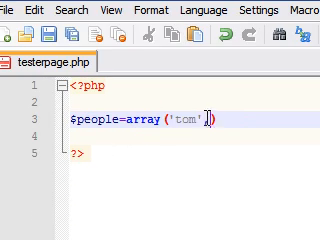
{"action": "type", "text": ","}
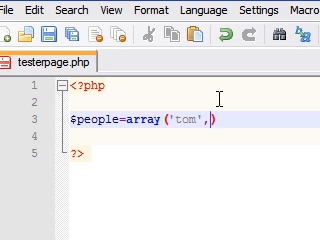
{"action": "type", "text": "'"}
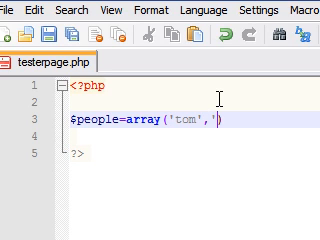
{"action": "type", "text": "jake','tony"}
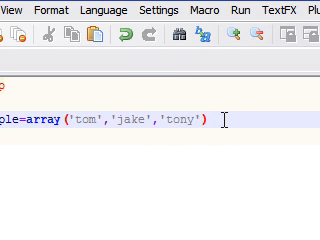
{"action": "type", "text": ";"}
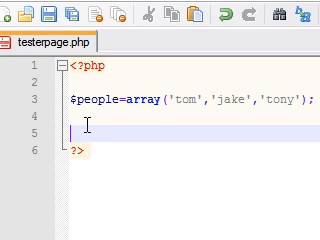
{"action": "type", "text": "$people"}
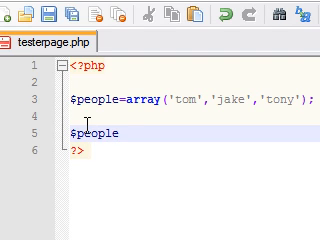
{"action": "type", "text": "[]"}
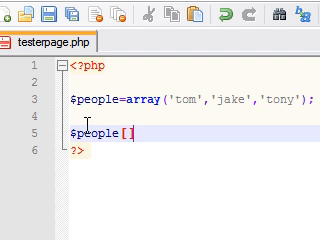
{"action": "type", "text": "2"}
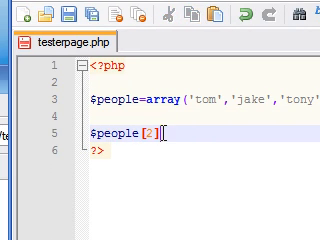
{"action": "key", "text": "BackSpace"}
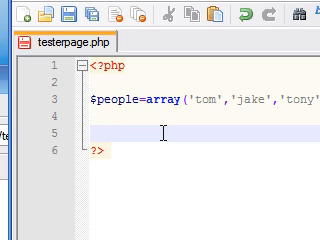
Step: Write $people[0]="tom"; below the array line and start a new line
{"action": "type", "text": "$p"}
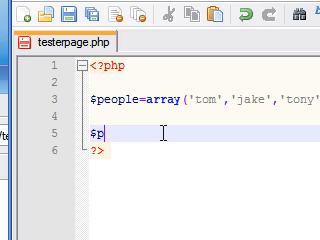
{"action": "type", "text": "eople"}
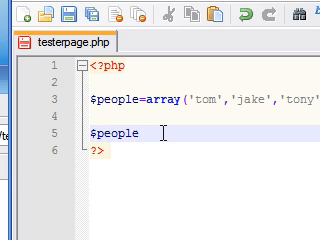
{"action": "type", "text": "[]"}
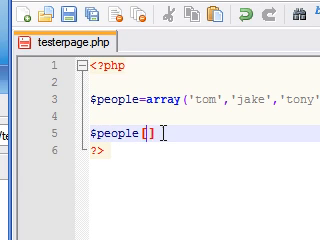
{"action": "type", "text": "1"}
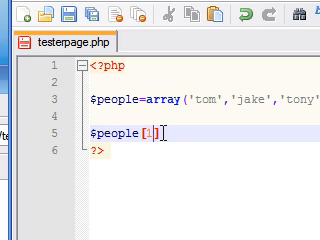
{"action": "type", "text": "0"}
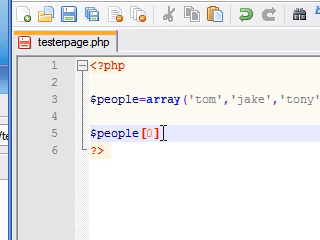
{"action": "type", "text": "=\""}
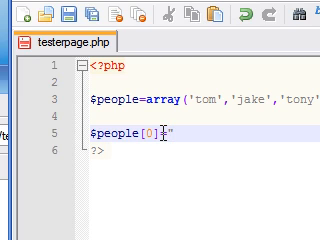
{"action": "type", "text": "tom"}
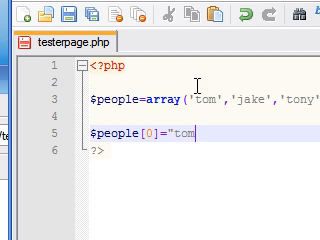
{"action": "type", "text": "\";"}
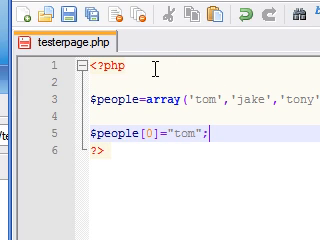
{"action": "key", "text": "Return"}
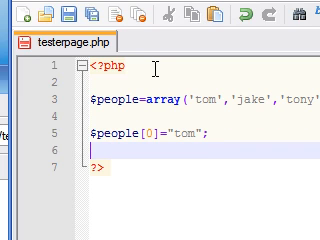
Step: Write $people[1]="jake"; on the next line
{"action": "type", "text": "$p"}
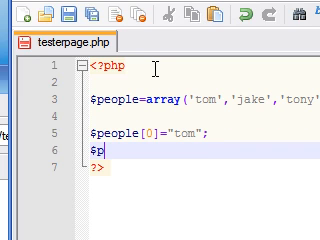
{"action": "type", "text": "eople"}
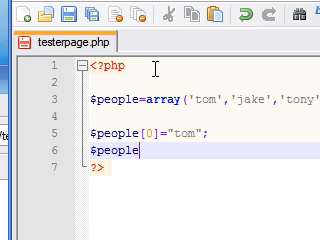
{"action": "type", "text": "[]"}
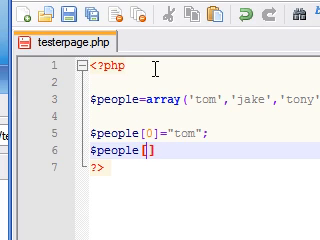
{"action": "type", "text": "1]="}
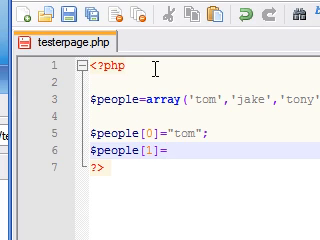
{"action": "type", "text": "\""}
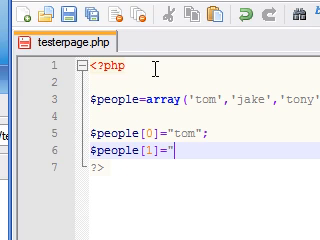
{"action": "type", "text": "ja"}
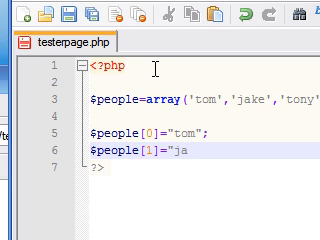
{"action": "type", "text": "ke\";"}
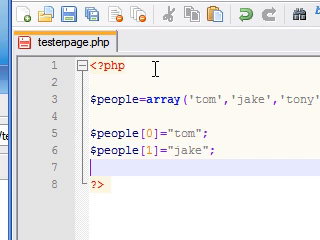
Step: Write $people[2]="tony"; as the third assignment
{"action": "type", "text": "$"}
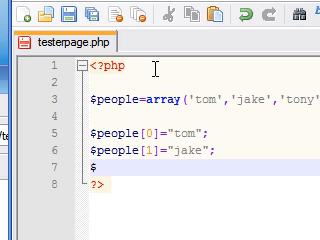
{"action": "type", "text": "people"}
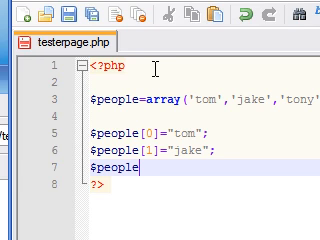
{"action": "type", "text": "[2]"}
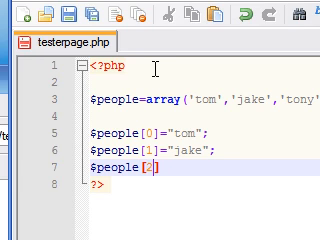
{"action": "type", "text": "="}
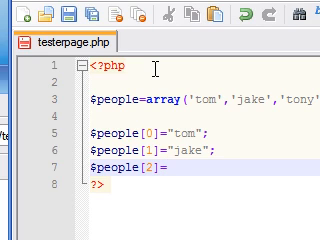
{"action": "type", "text": "\"tony\";"}
{"action": "type", "text": "echo"}
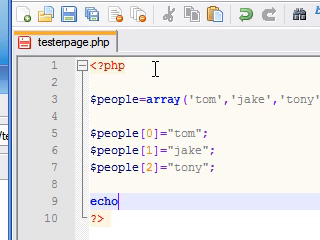
Step: Type echo $people[2]; on line 9, retyping the index 2
{"action": "scroll", "scroll_direction": "down", "scroll_amount": 3}
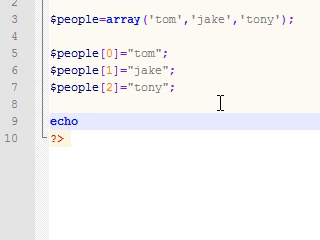
{"action": "type", "text": "$"}
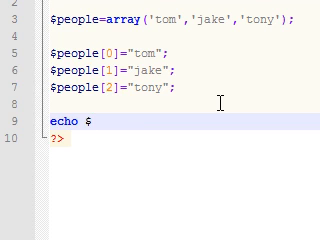
{"action": "type", "text": "people"}
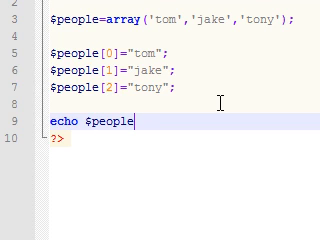
{"action": "type", "text": "[2]"}
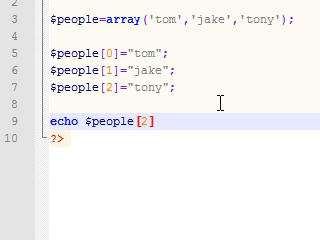
{"action": "type", "text": ";"}
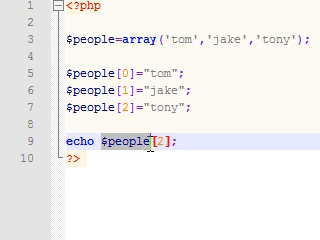
{"action": "key", "text": "Backspace"}
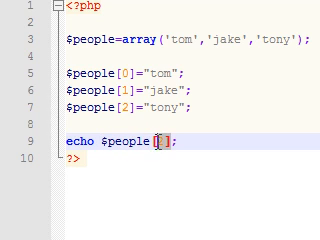
{"action": "type", "text": "2"}
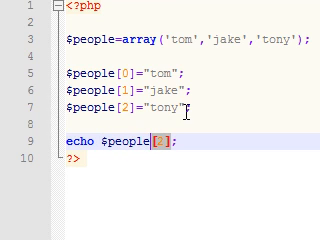